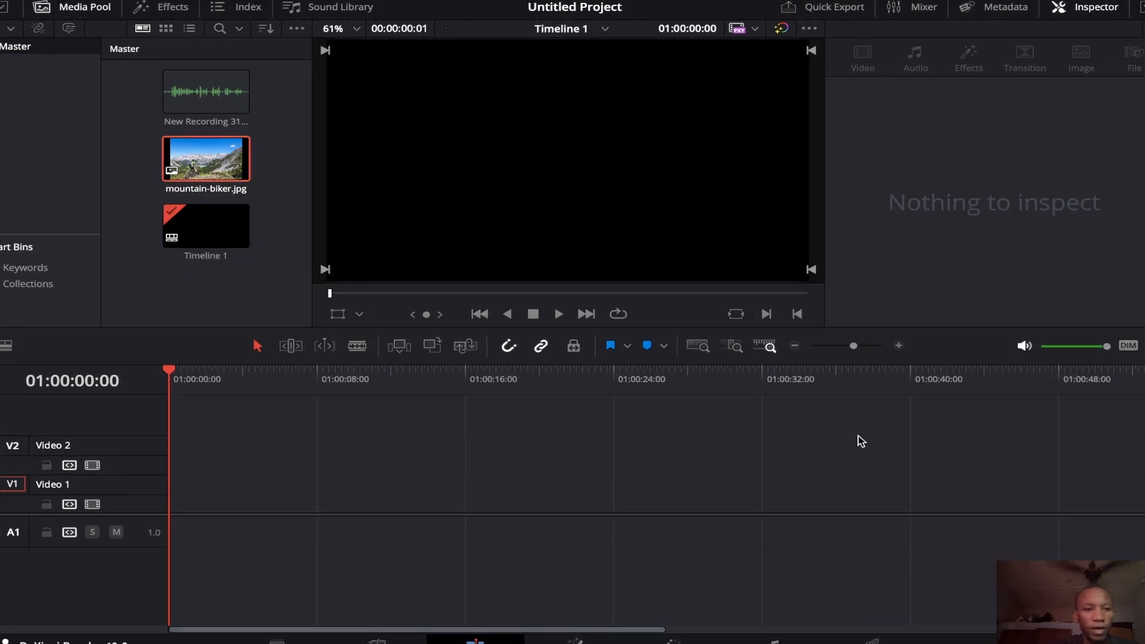
- Load the mountain-biker.jpg thumbnail from the Media Pool into the source viewer
{"action": "left_click", "coordinate": [205, 92]}
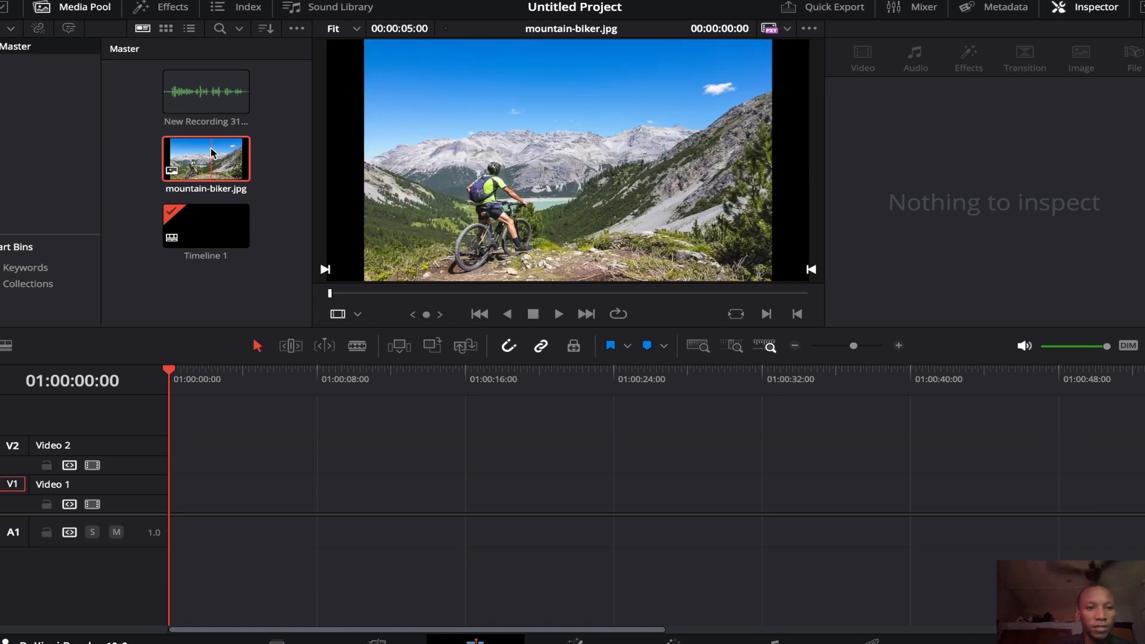
- Place mountain-biker.jpg on V1 and New Recording 31.m4a on A1, then play it back
{"action": "left_click_drag", "start_coordinate": [206, 157], "coordinate": [243, 445]}
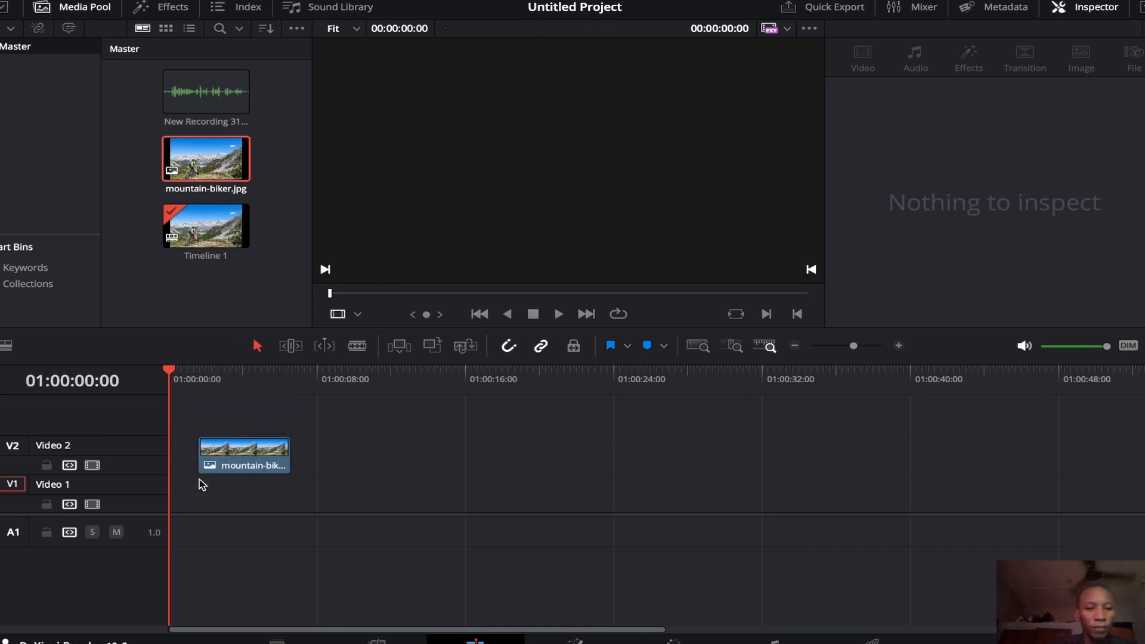
{"action": "left_click", "coordinate": [243, 455]}
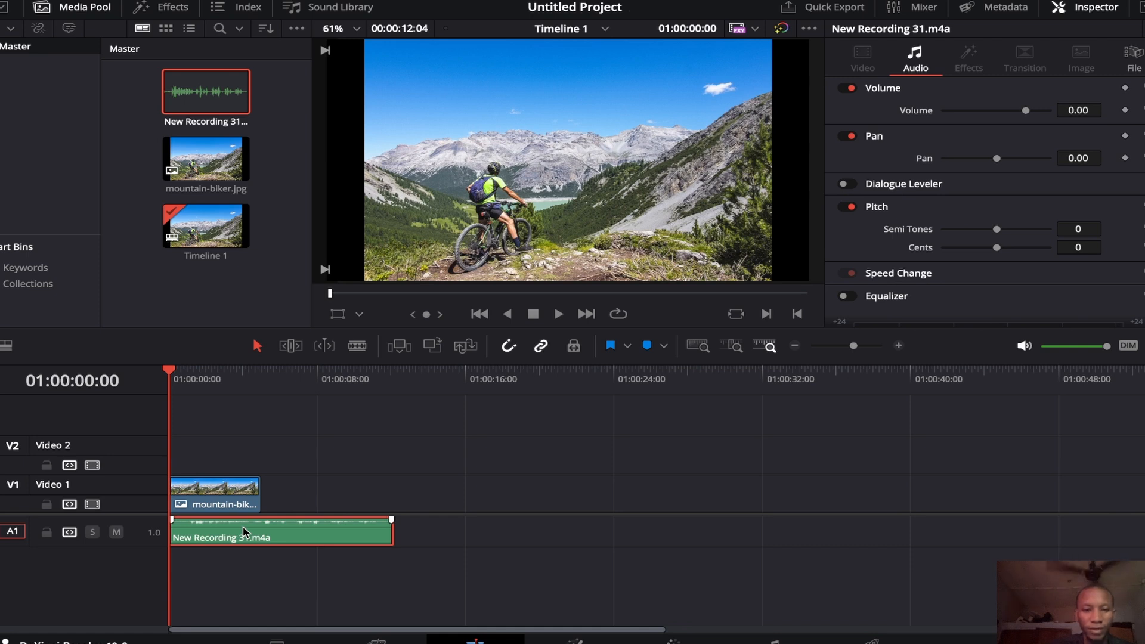
{"action": "left_click", "coordinate": [558, 314]}
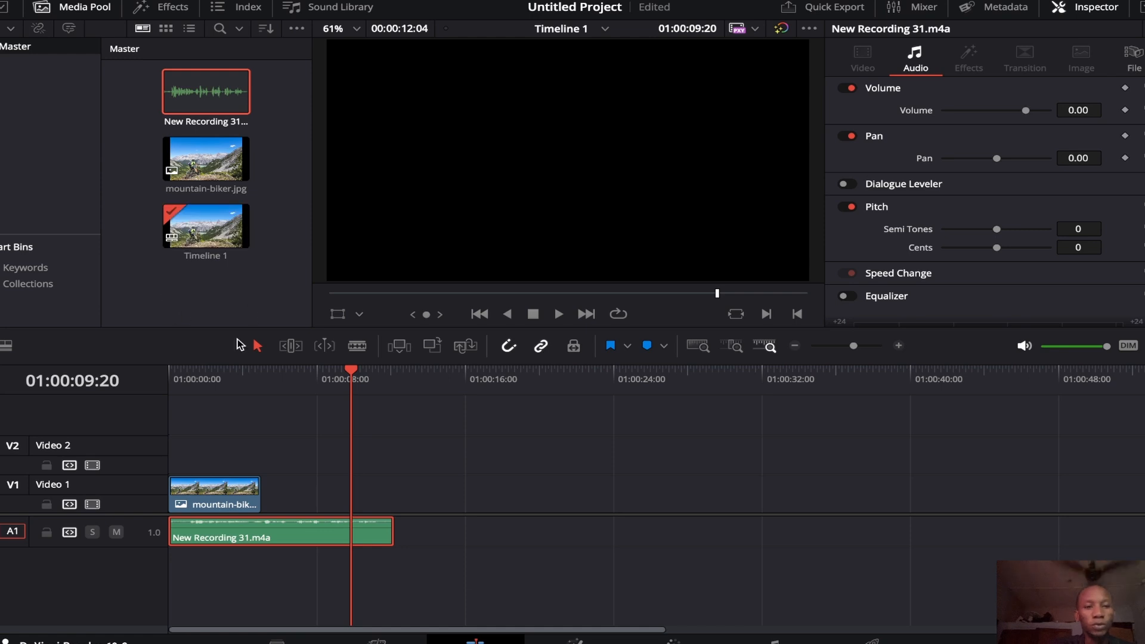
- Browse the Audio FX library through Fairlight FX to AUSoundIsolation under AU Effects
{"action": "left_click", "coordinate": [173, 7]}
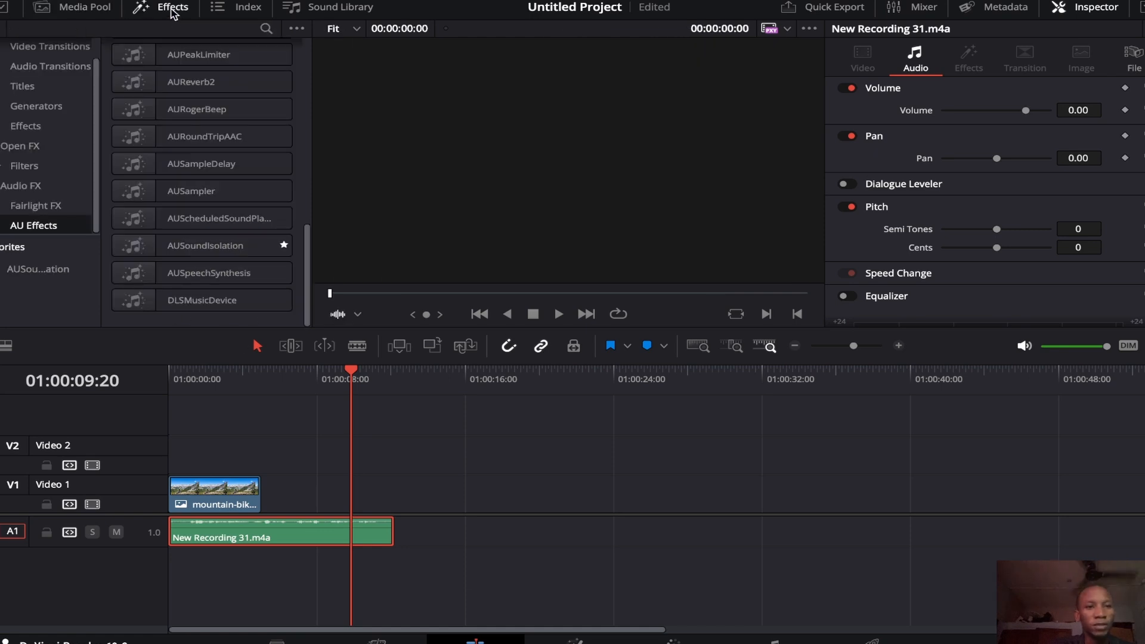
{"action": "left_click", "coordinate": [201, 164]}
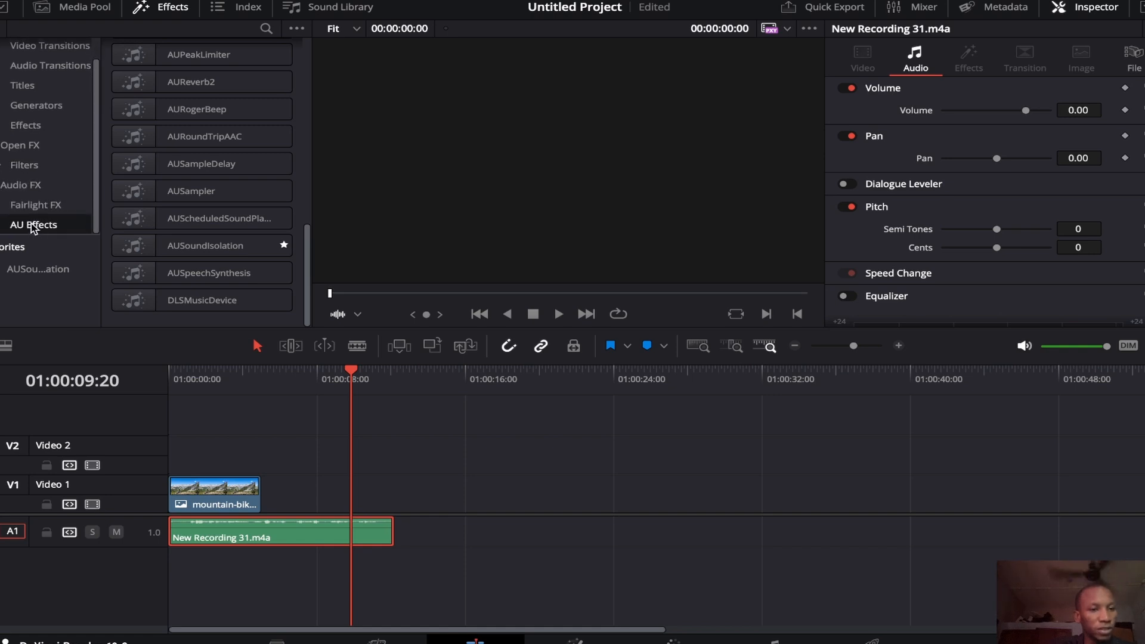
{"action": "left_click", "coordinate": [35, 204]}
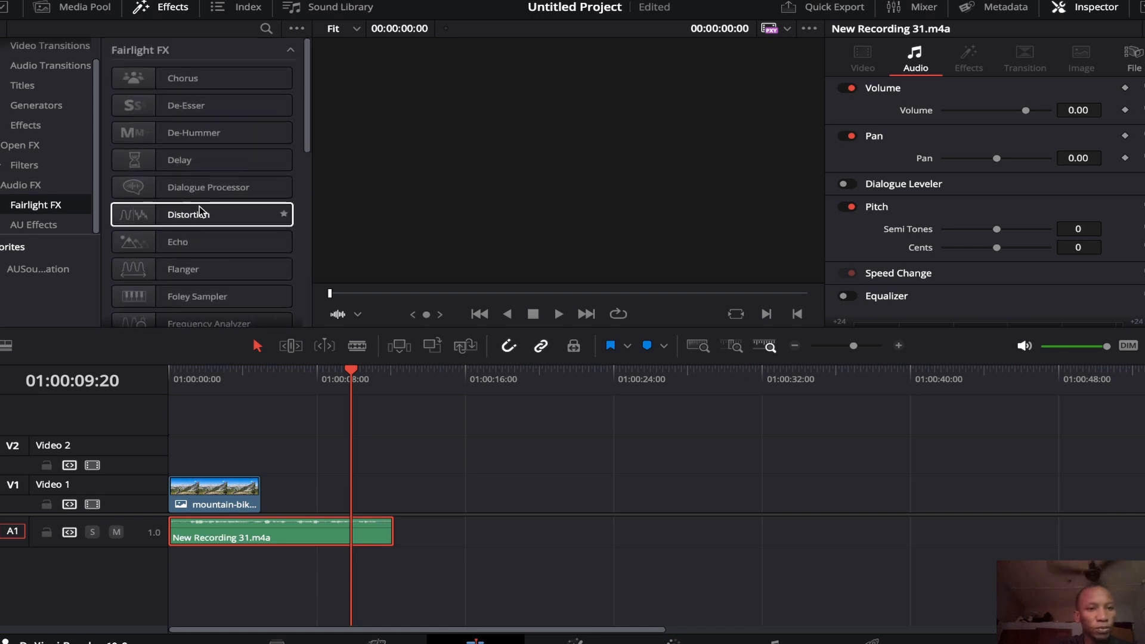
{"action": "scroll", "scroll_direction": "down", "scroll_amount": 3}
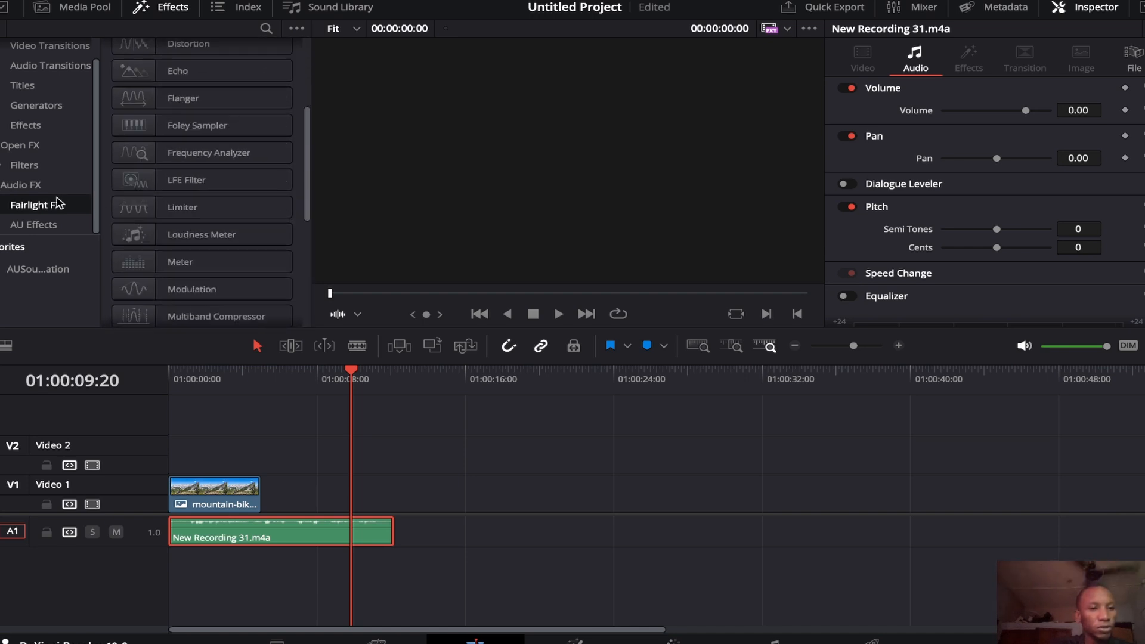
{"action": "left_click", "coordinate": [33, 224]}
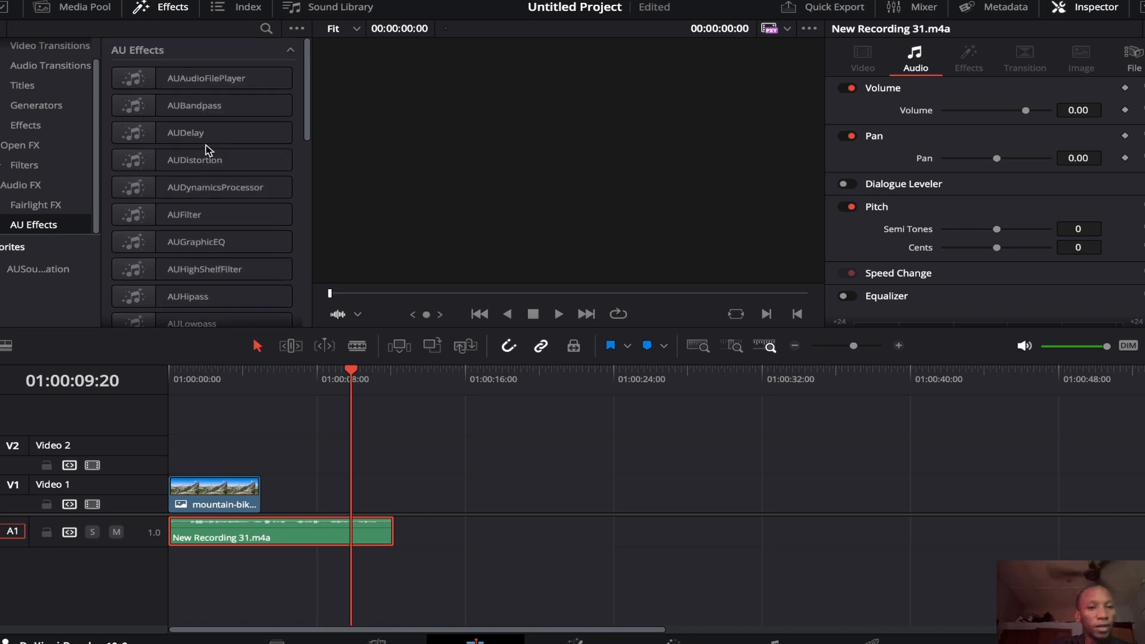
{"action": "scroll", "scroll_direction": "down", "scroll_amount": 3}
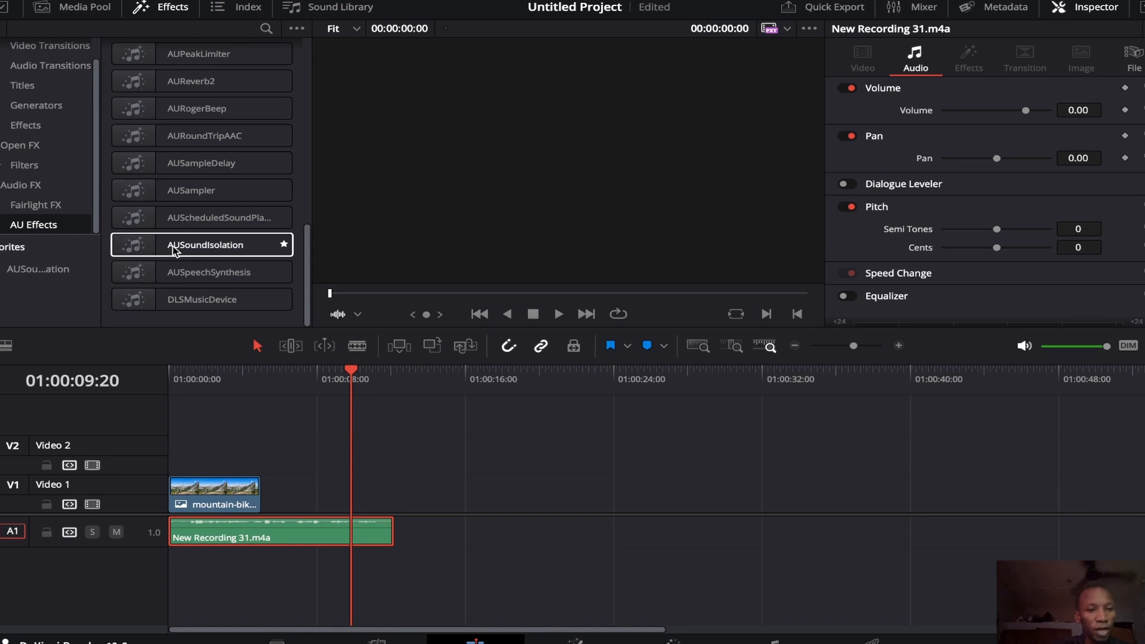
{"action": "mouse_move", "coordinate": [195, 251]}
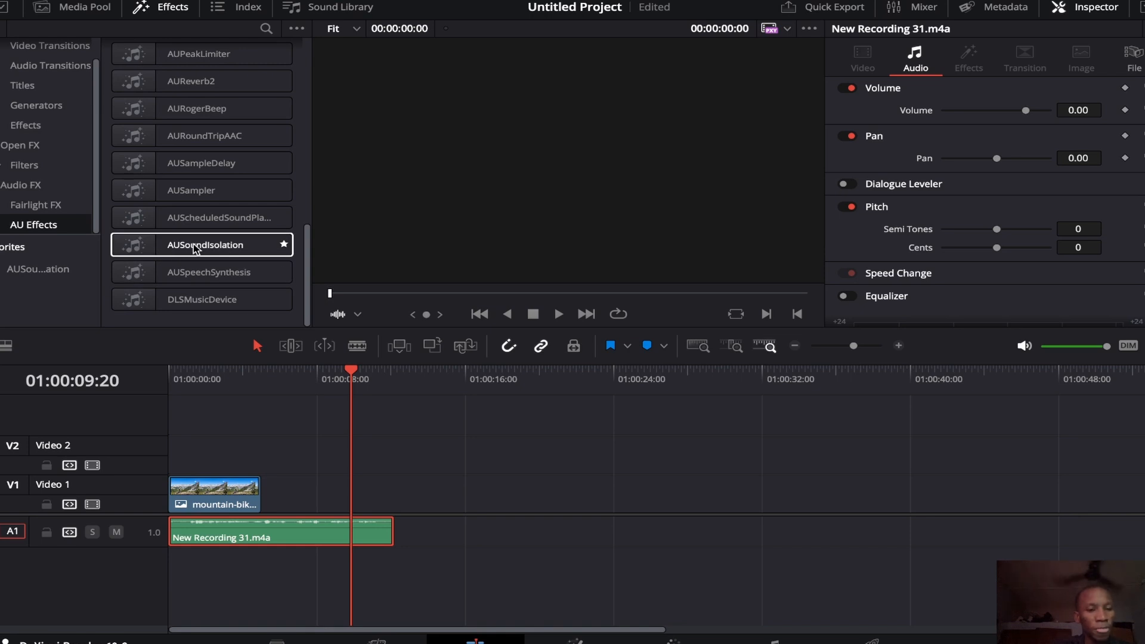
- Drop AUSoundIsolation onto the New Recording clip on A1, with Sound to Isolate set to Voice
{"action": "left_click", "coordinate": [202, 244]}
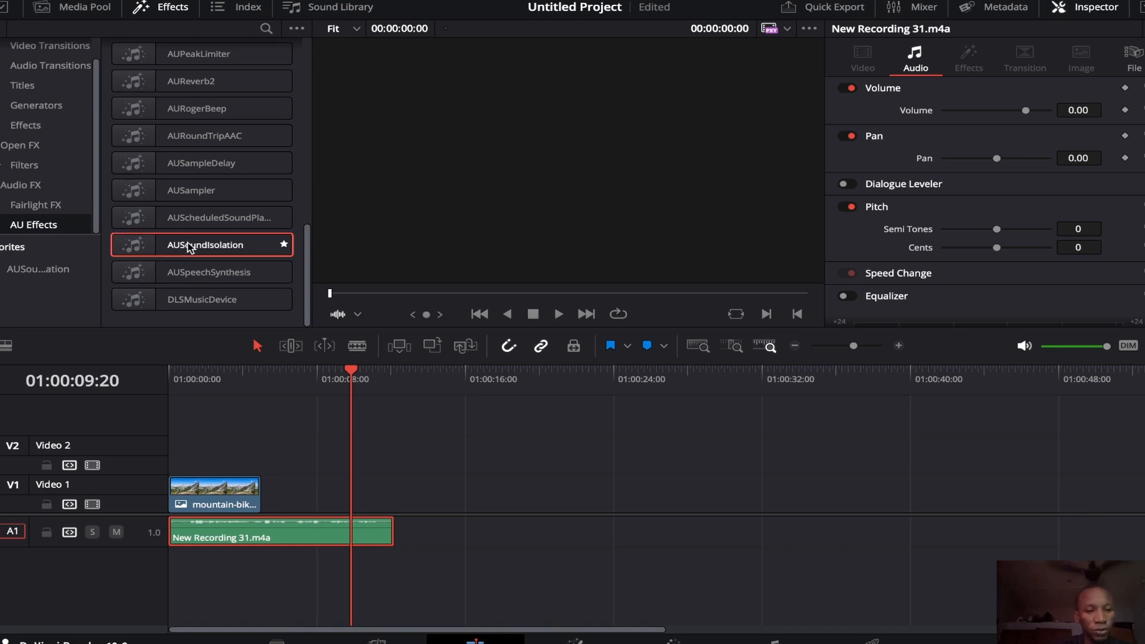
{"action": "left_click_drag", "start_coordinate": [202, 245], "coordinate": [207, 522]}
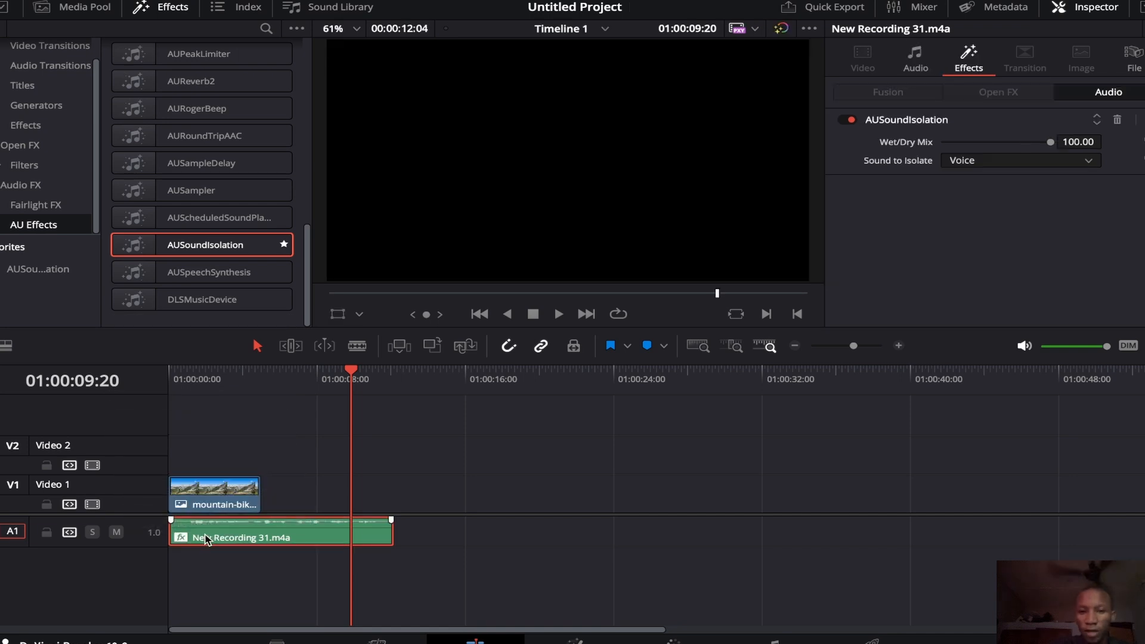
{"action": "left_click", "coordinate": [276, 379]}
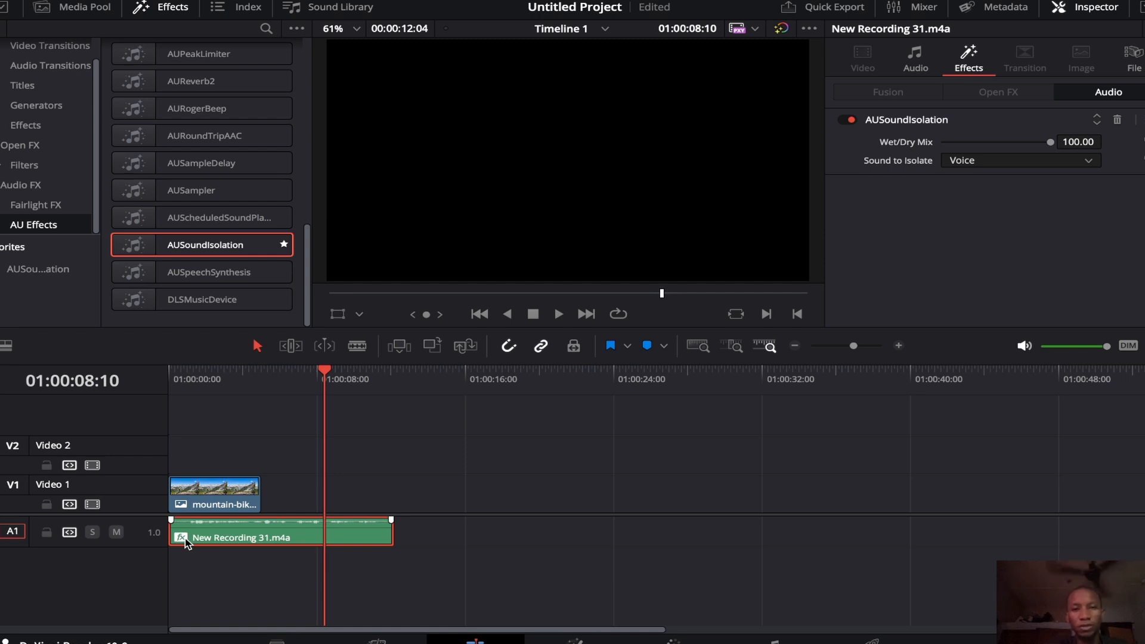
{"action": "mouse_move", "coordinate": [195, 546]}
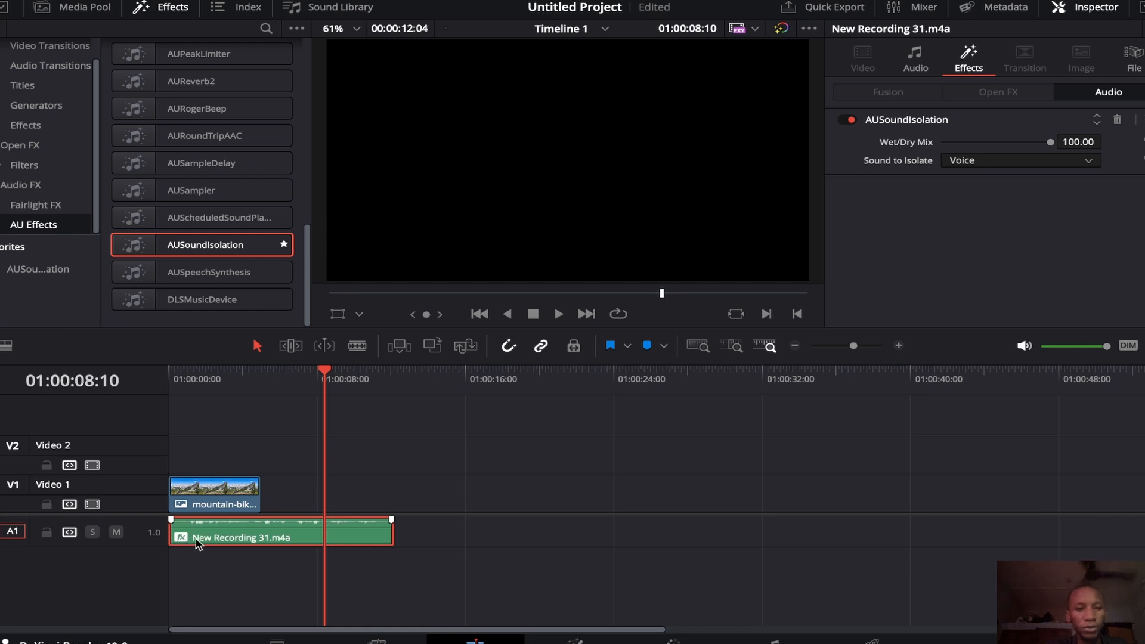